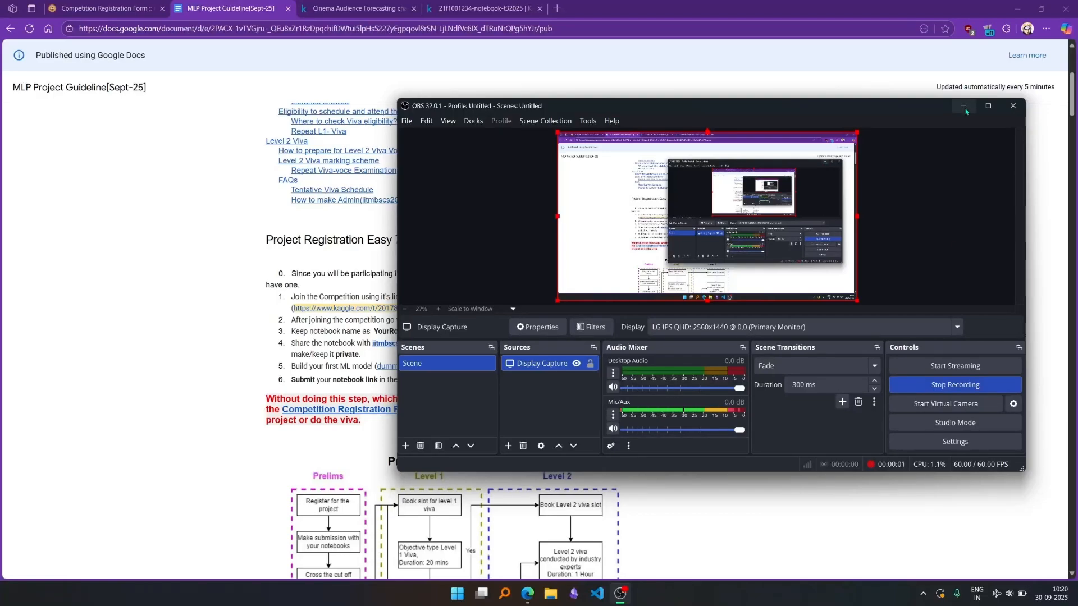
mouse_move(964, 106)
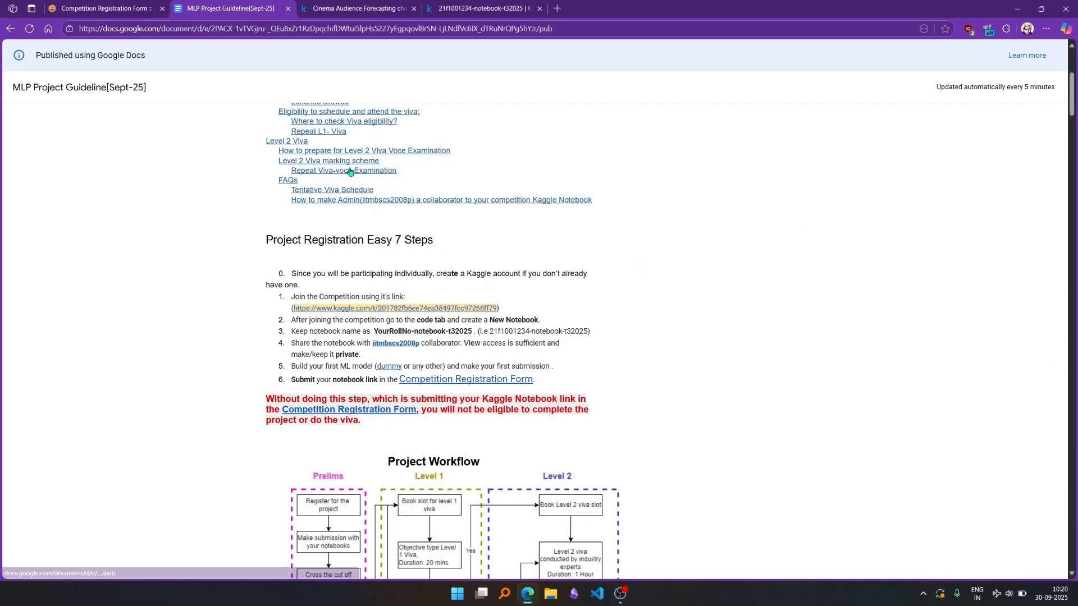
- Check the registration form, return to the guideline document, and close the competition overview
click(103, 8)
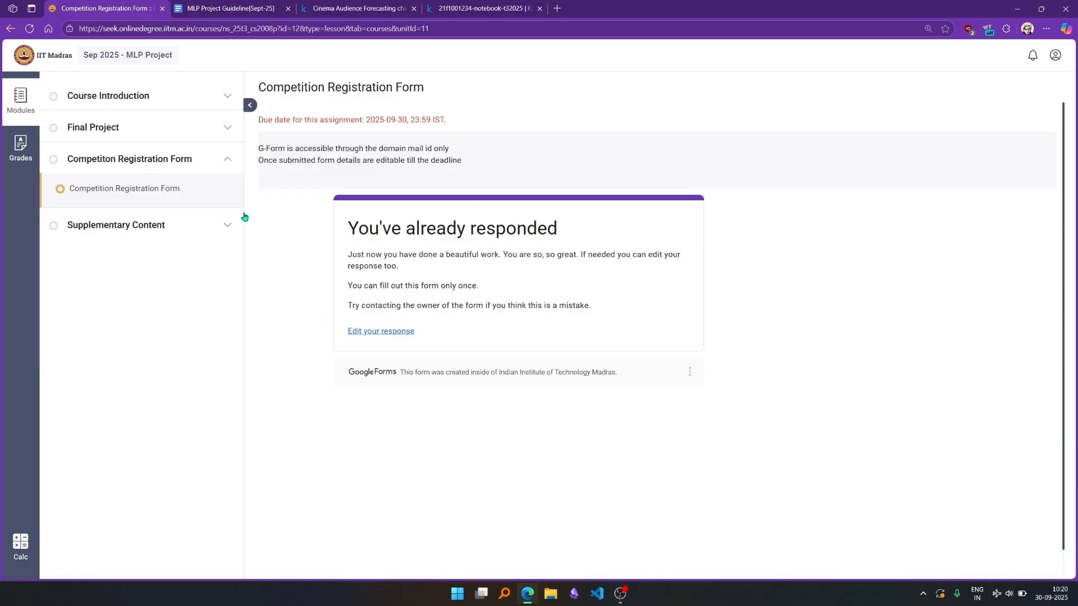
mouse_move(445, 412)
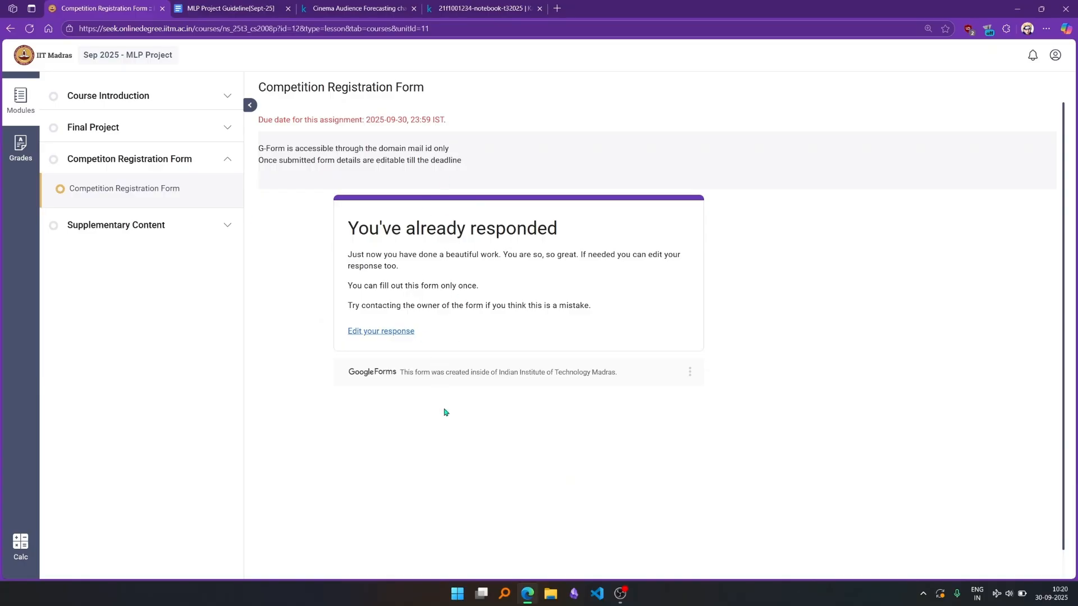
click(230, 8)
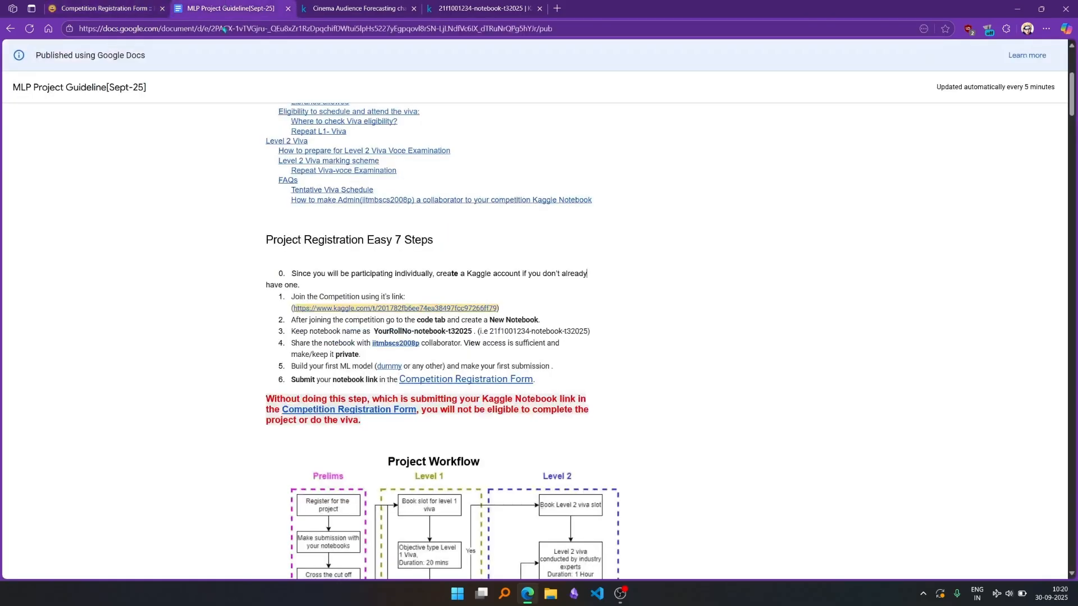
mouse_move(102, 150)
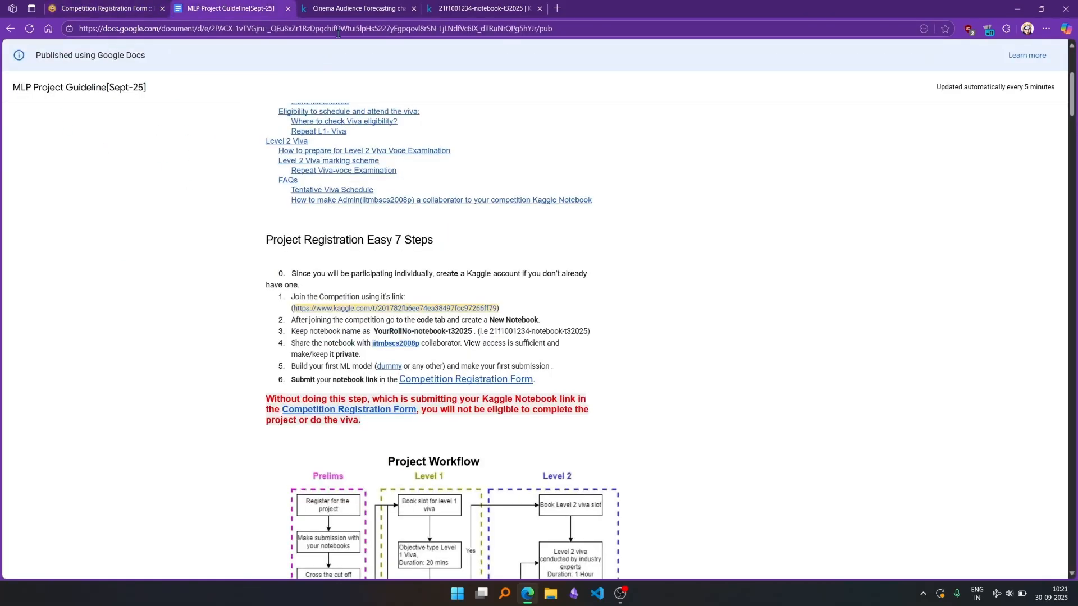
click(397, 7)
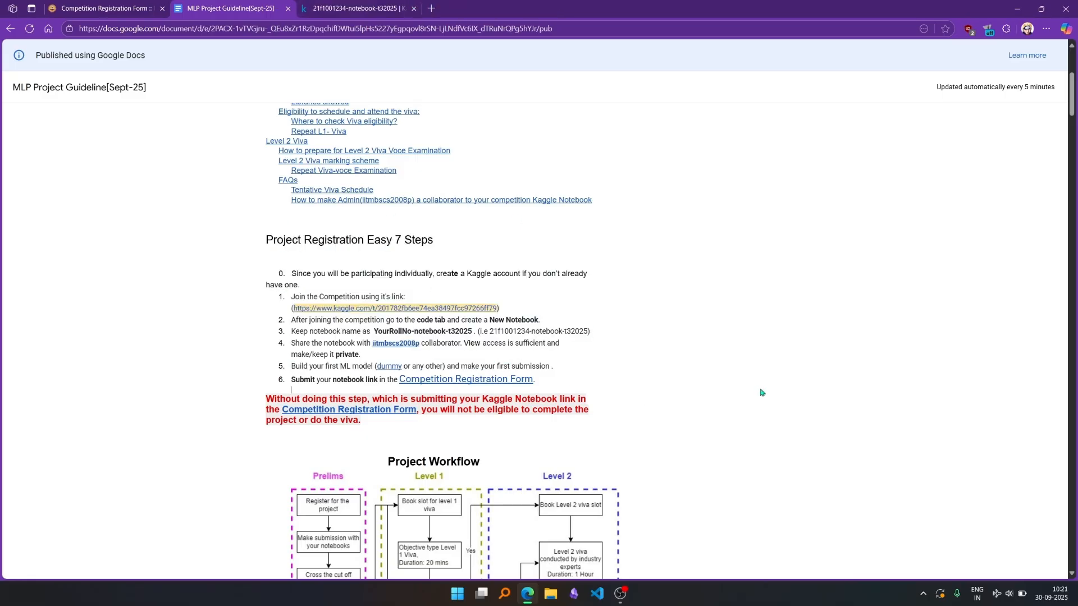
mouse_move(477, 370)
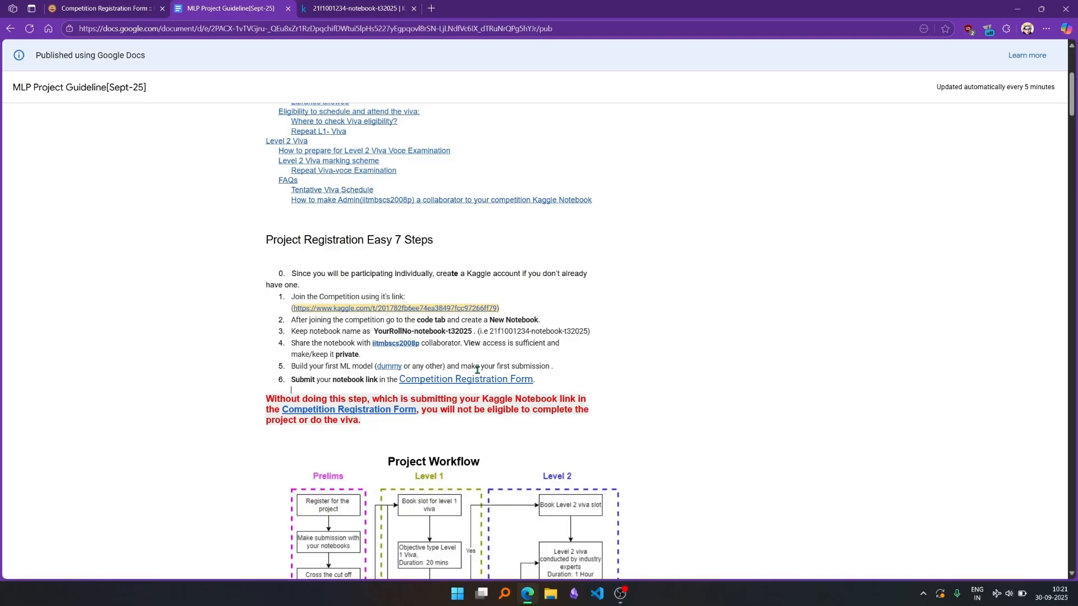
mouse_move(340, 314)
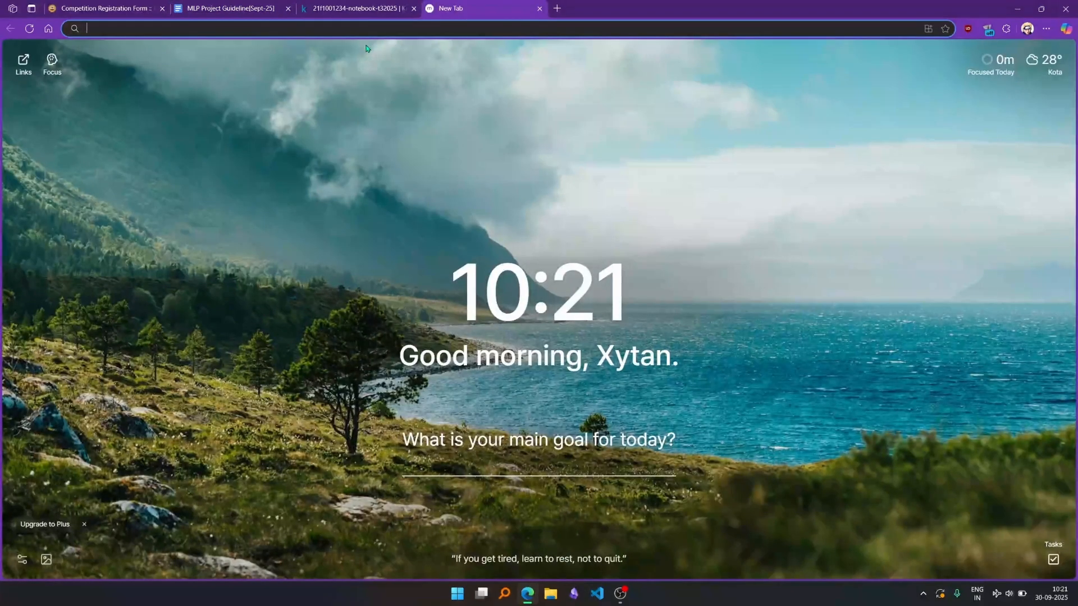
- Open the Cinema Audience Forecasting challenge from the guideline's competition join link
click(230, 8)
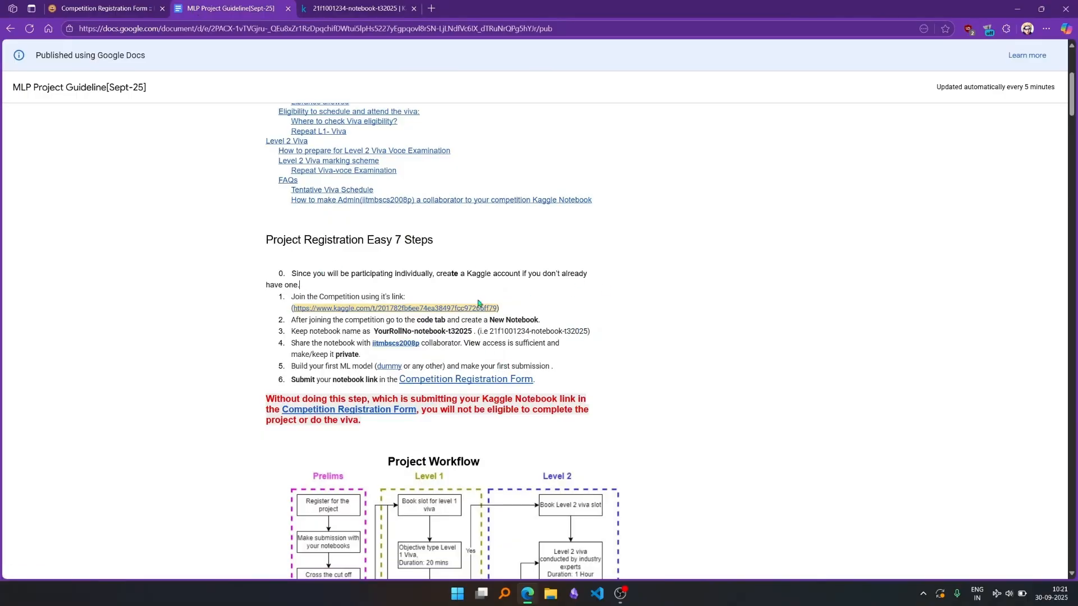
click(394, 307)
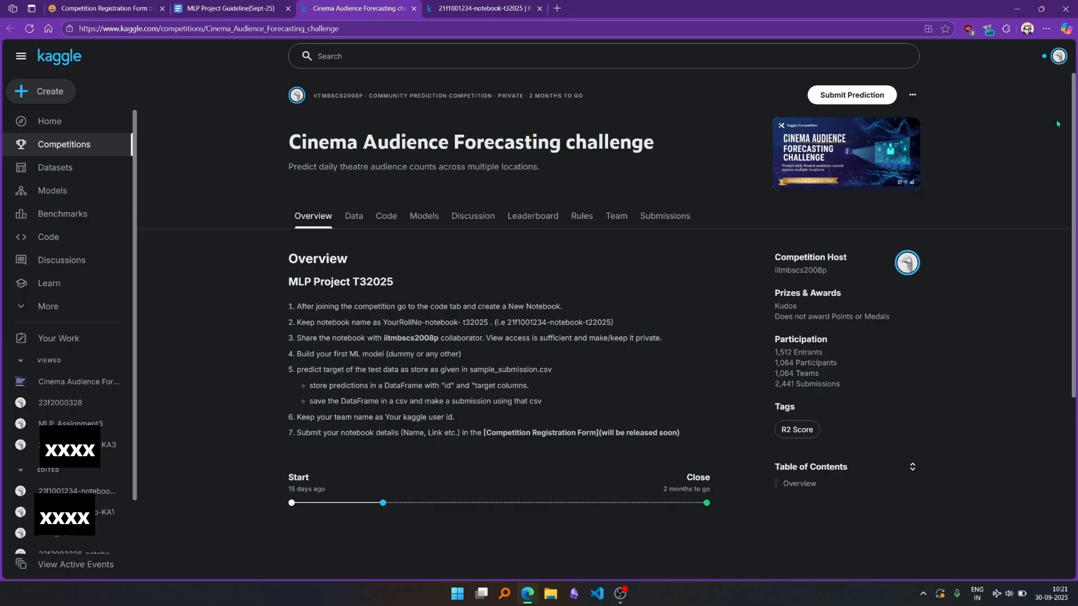
mouse_move(217, 81)
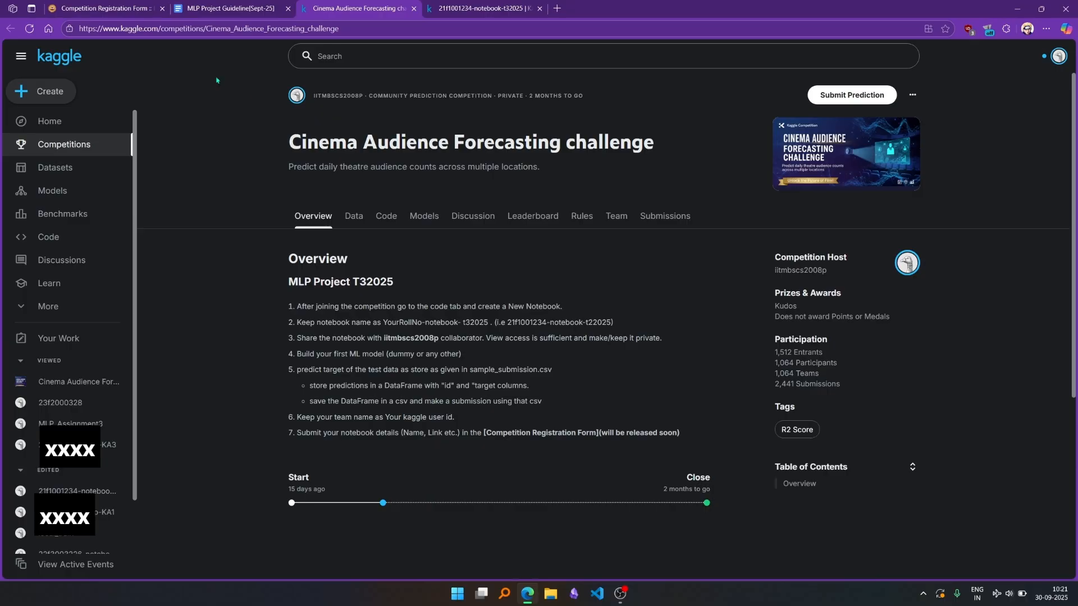
mouse_move(768, 140)
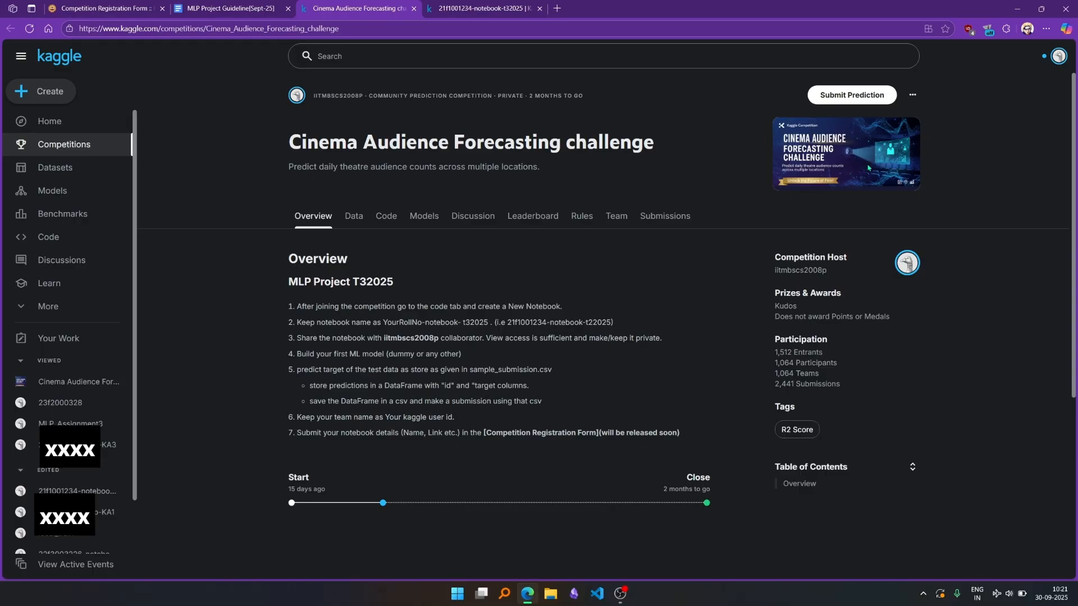
mouse_move(664, 216)
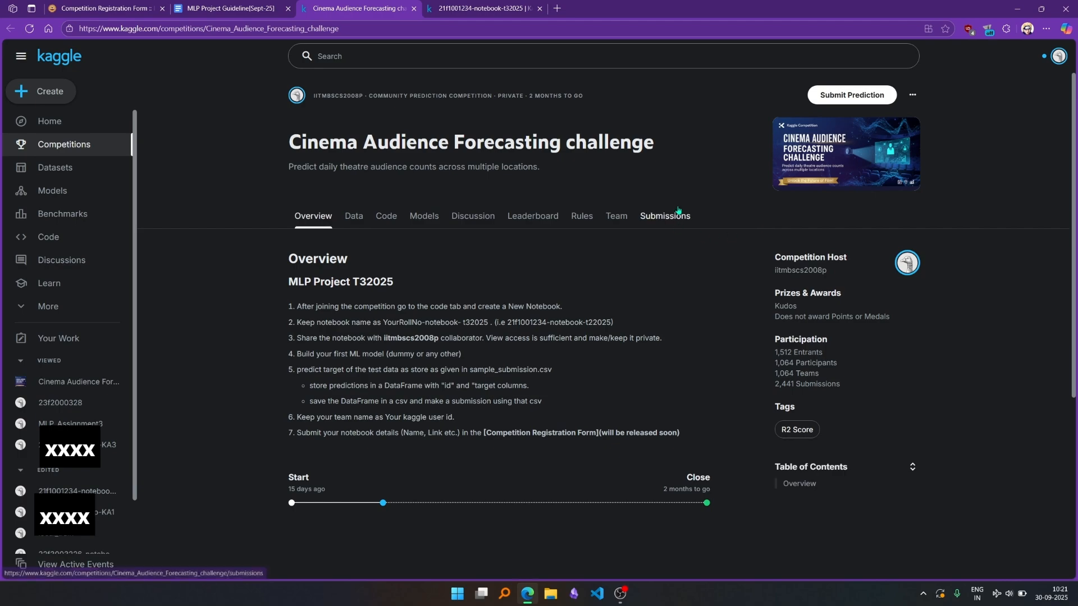
mouse_move(674, 210)
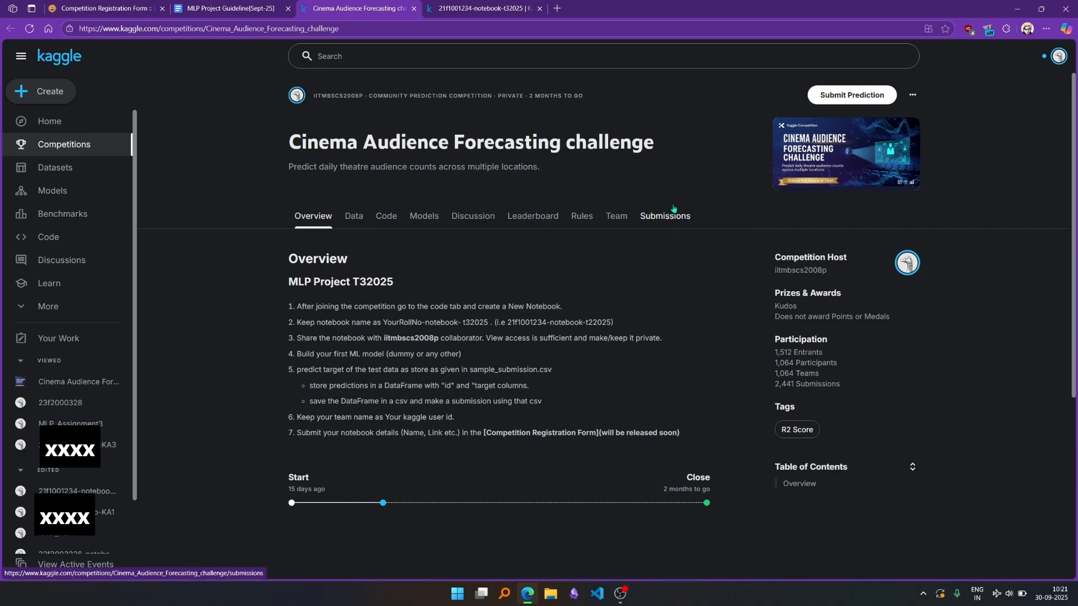
mouse_move(786, 234)
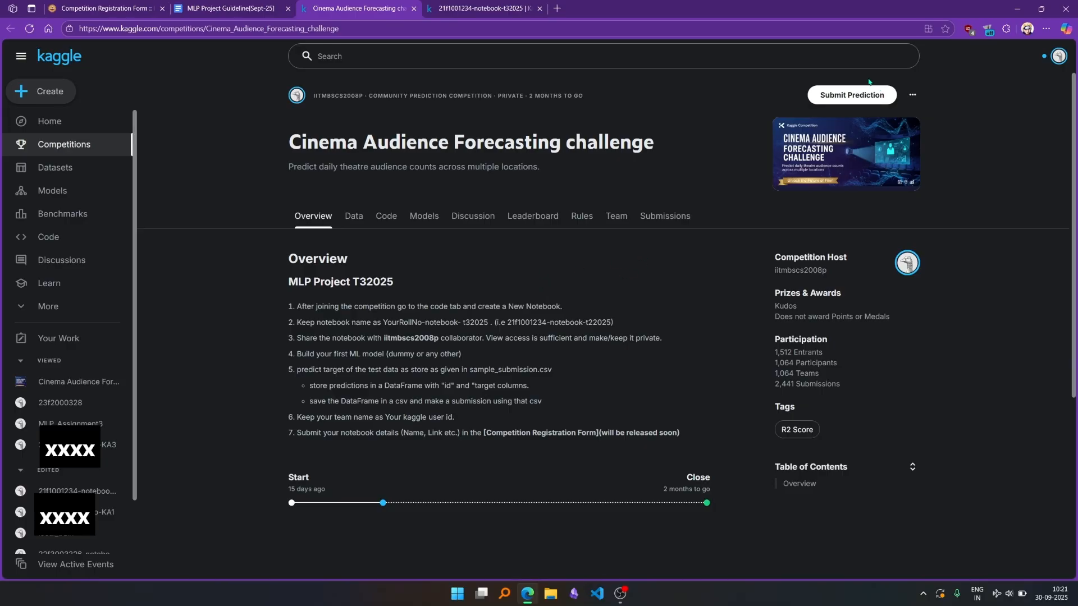
mouse_move(812, 90)
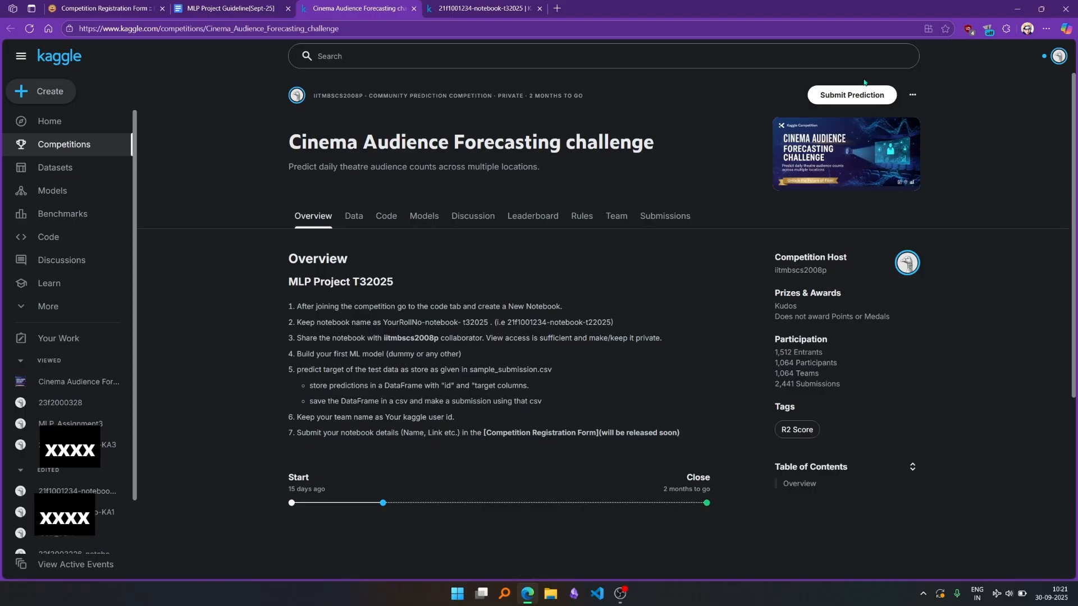
mouse_move(877, 100)
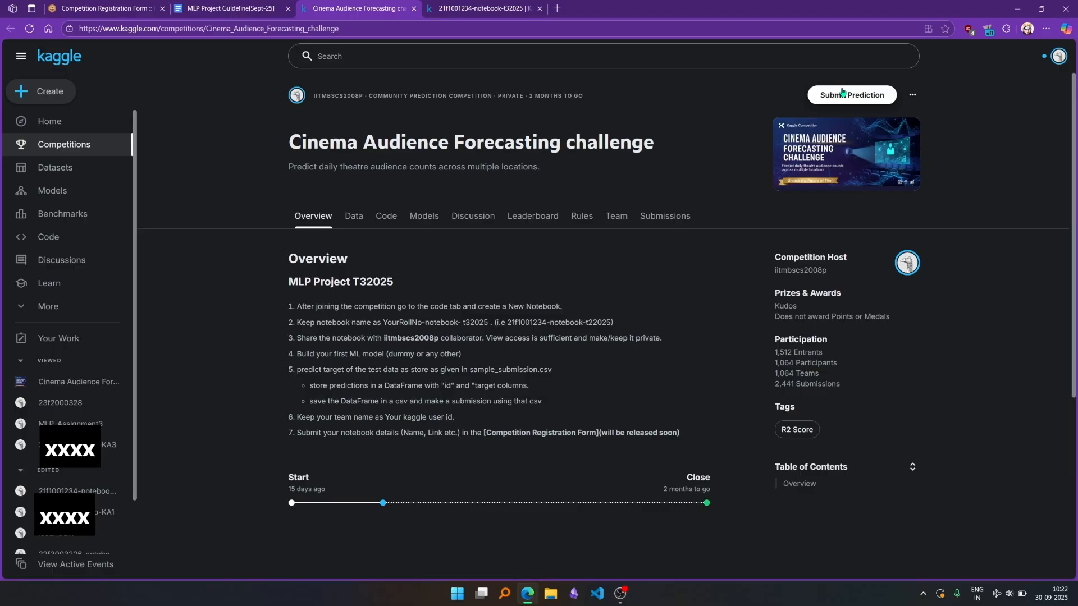
- View the competition's Code section, then bring up the roll-number notebook in the editor
click(231, 8)
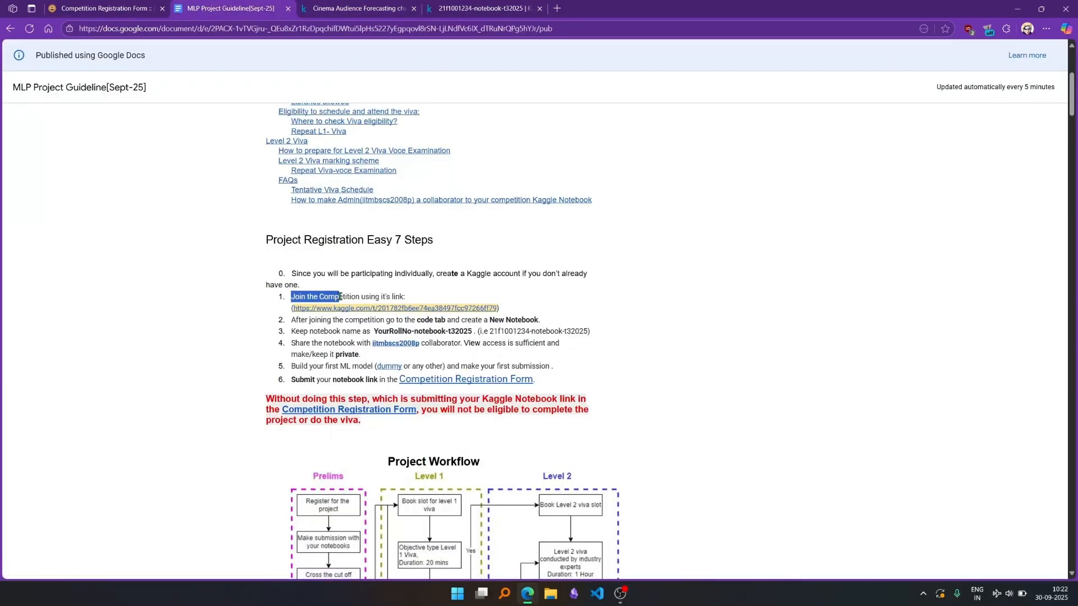
click(485, 8)
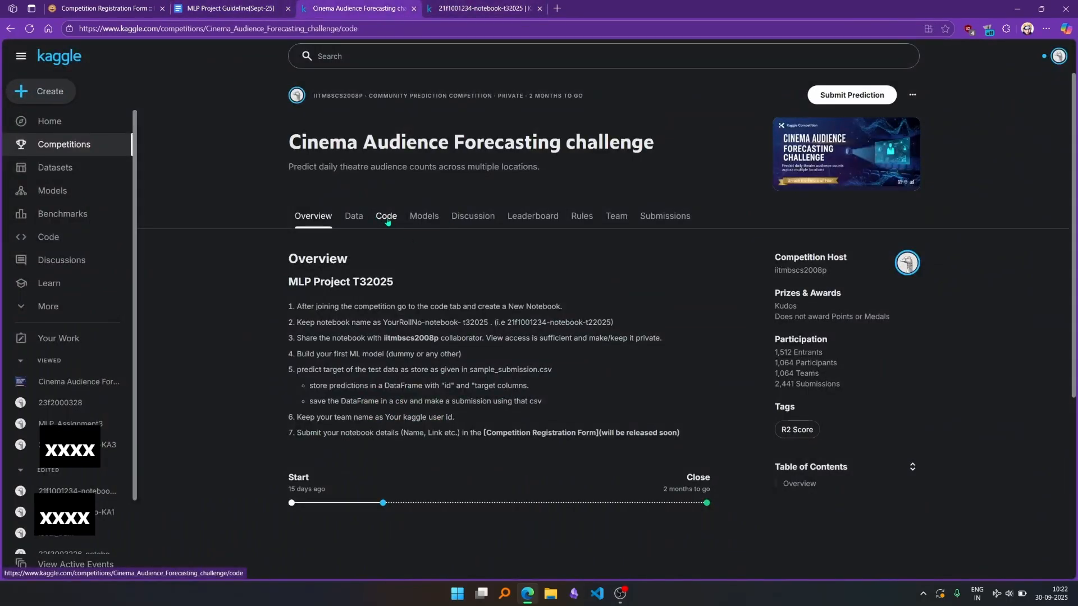
click(386, 216)
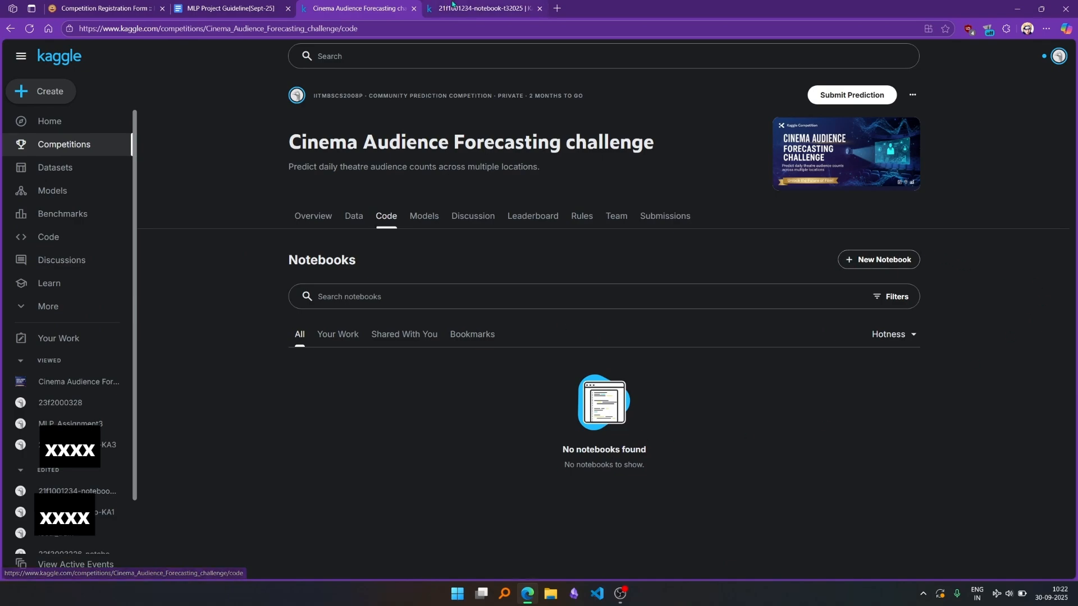
click(482, 8)
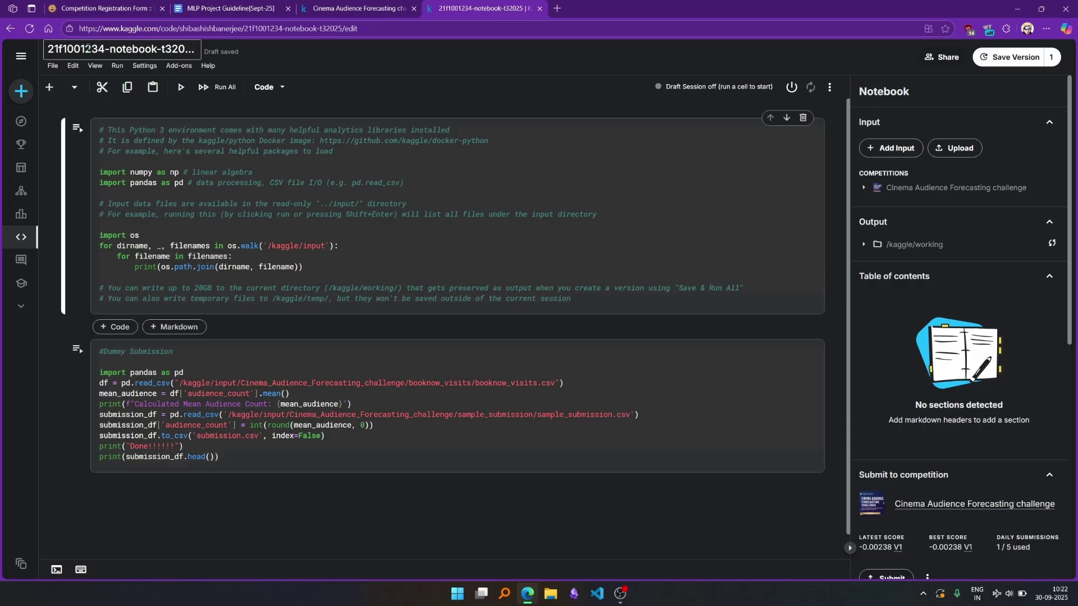
- Review the guideline's registration steps alongside the roll-number notebook in the editor
click(230, 8)
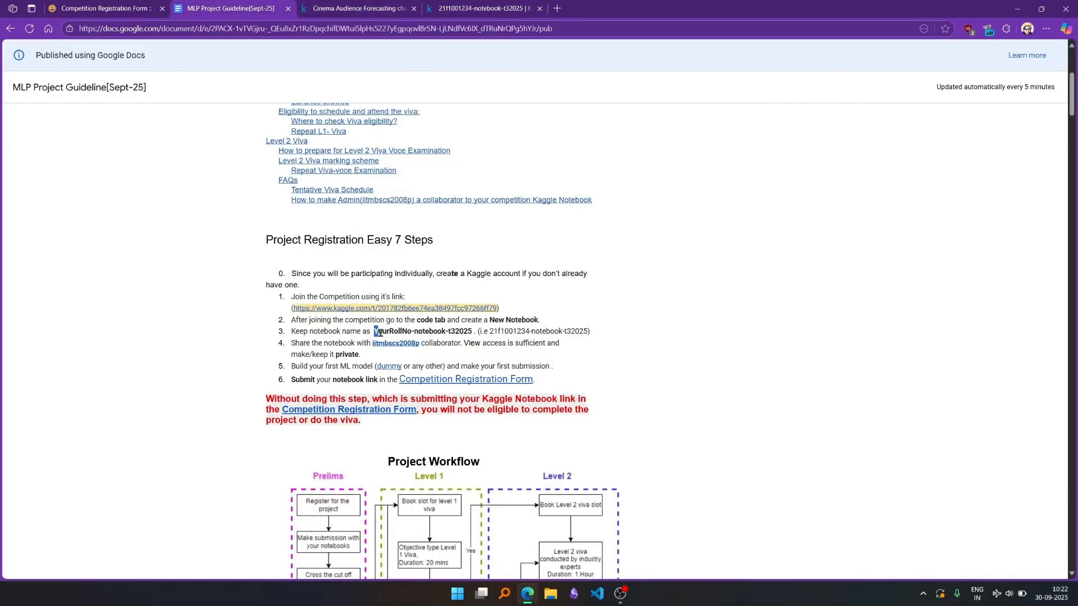
double_click(421, 332)
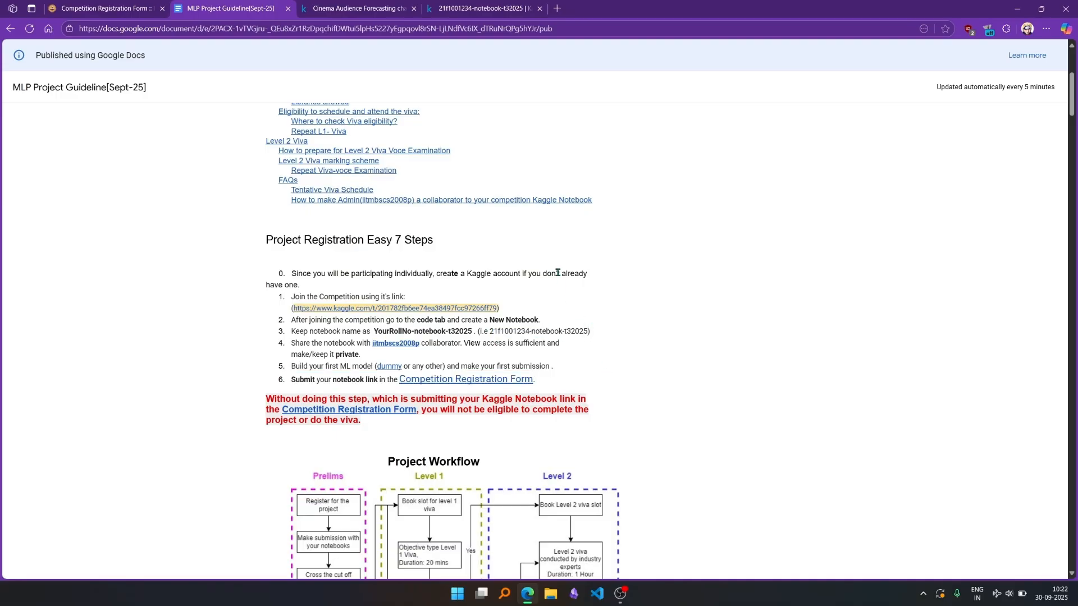
click(482, 8)
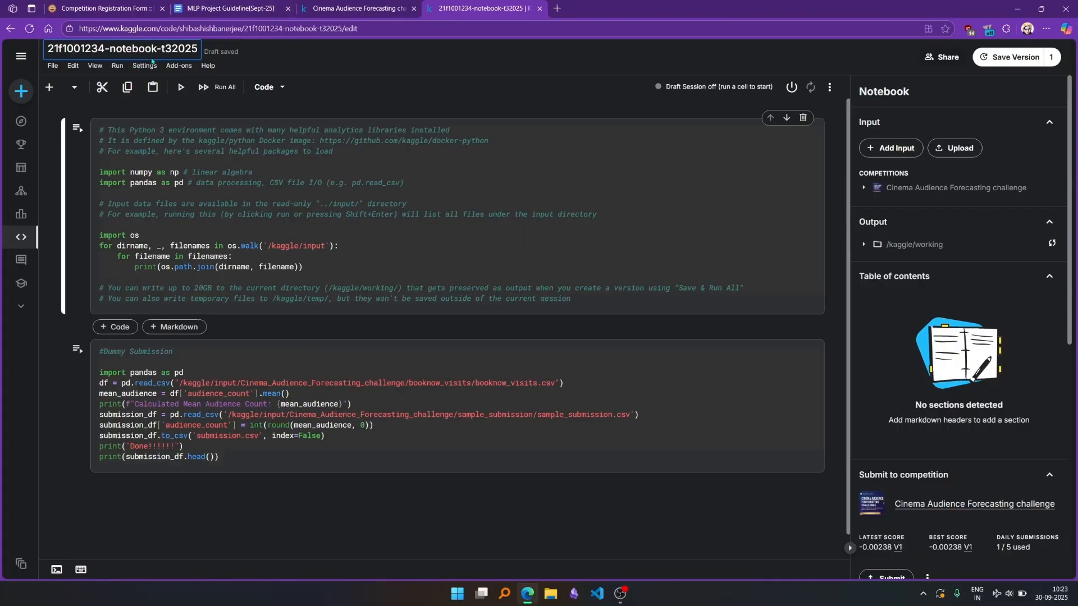
click(230, 8)
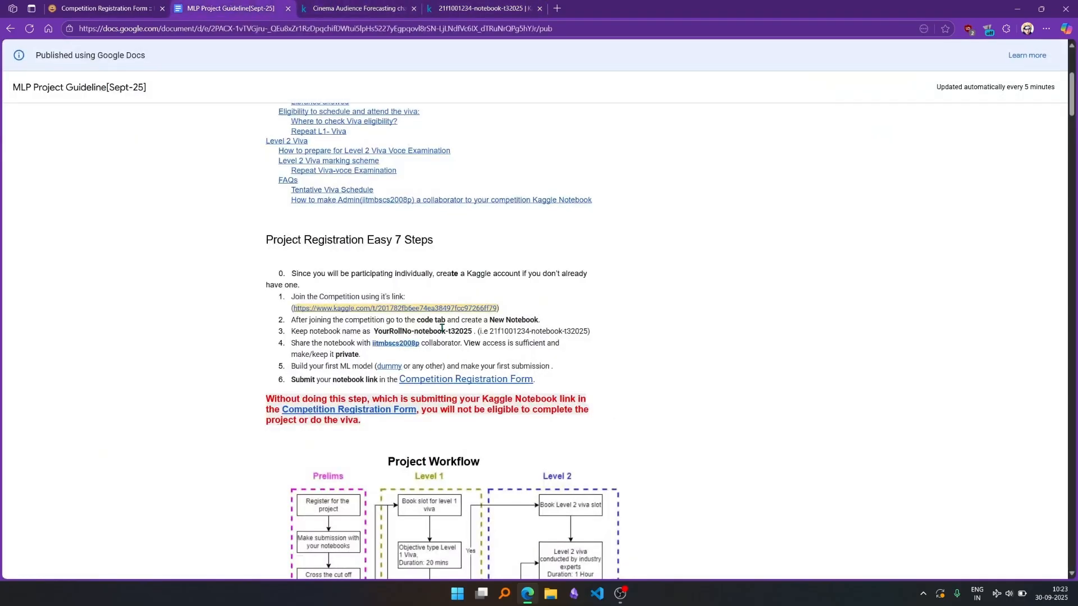
double_click(422, 333)
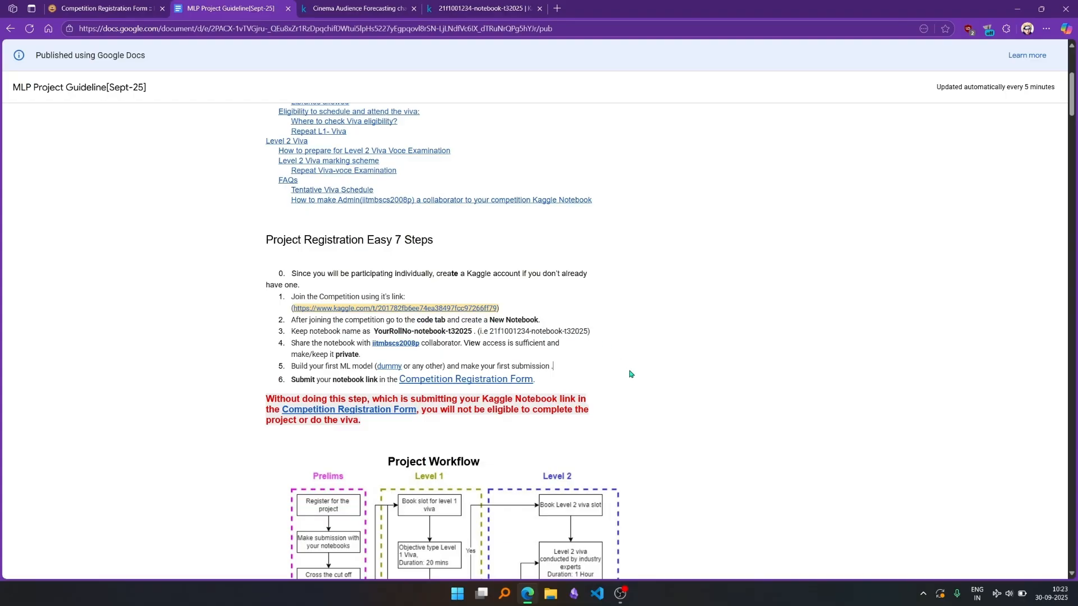
mouse_move(503, 346)
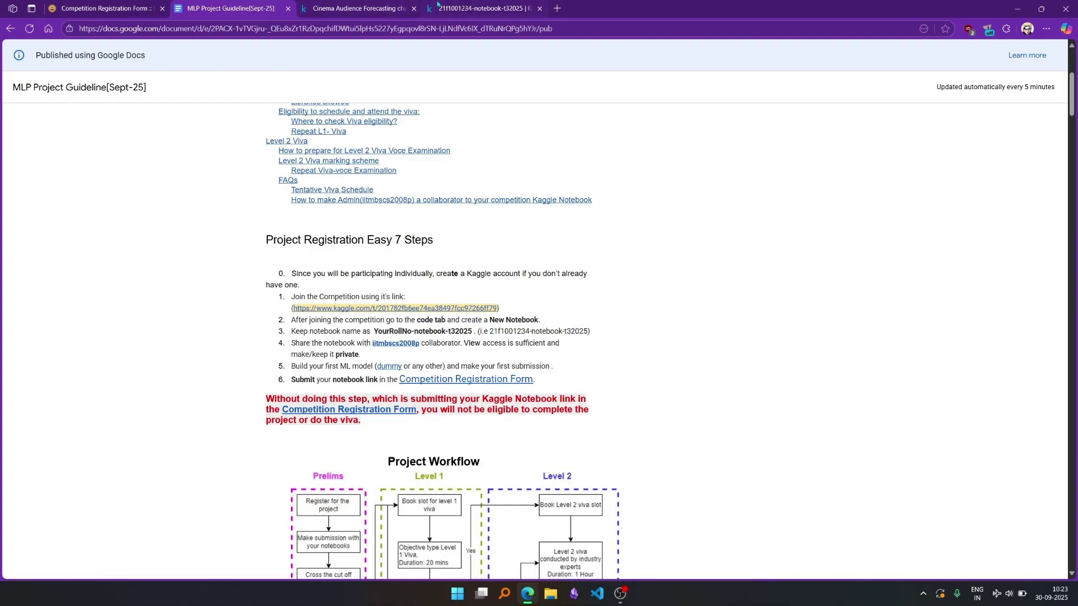
- Check the competition's code page and the guideline, then return to the notebook editor
click(482, 8)
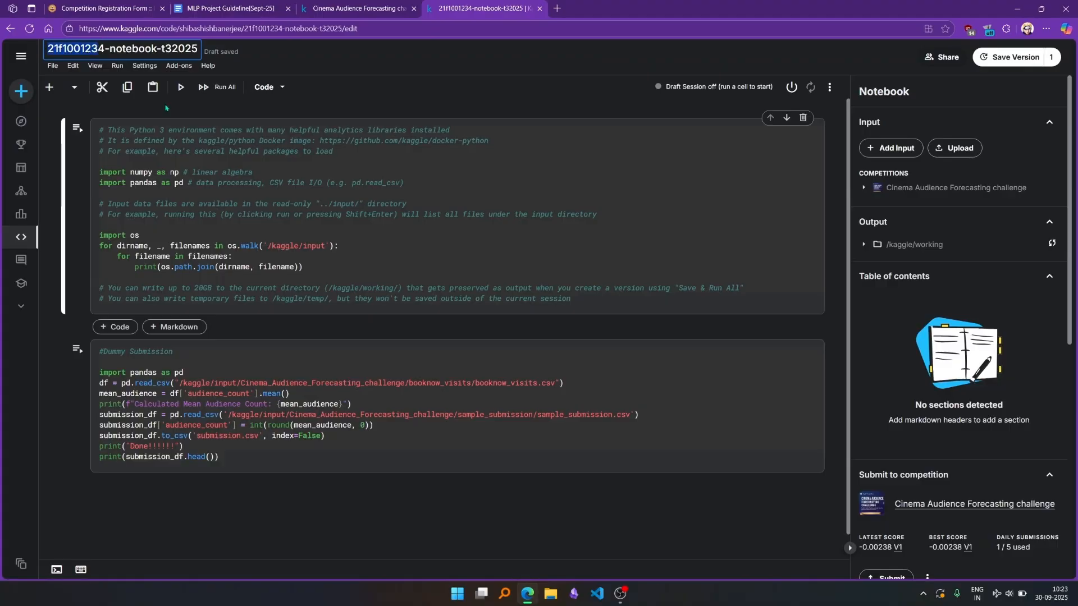
click(356, 8)
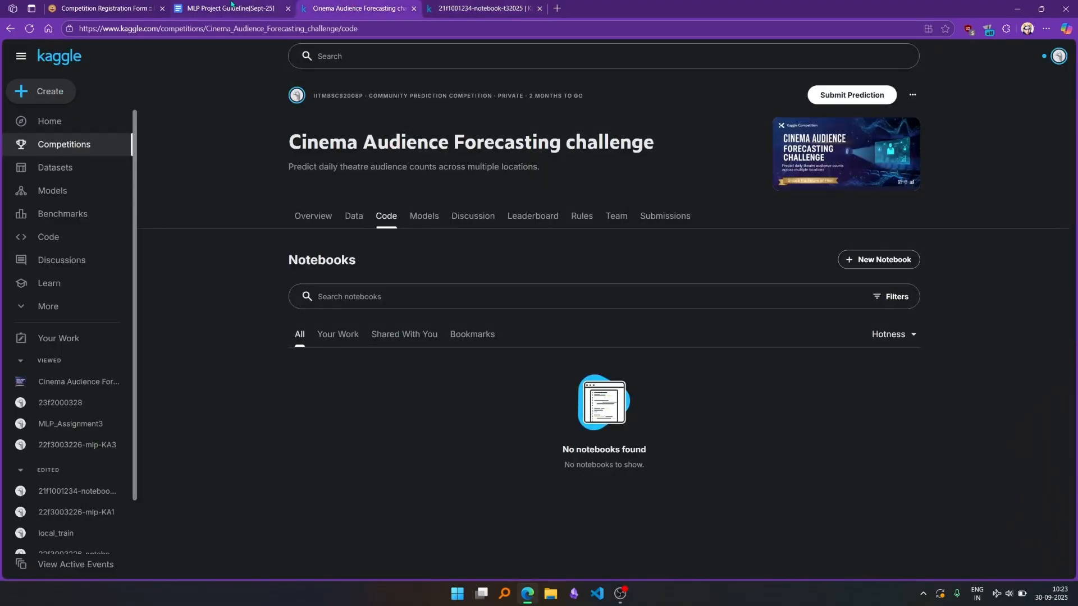
click(230, 8)
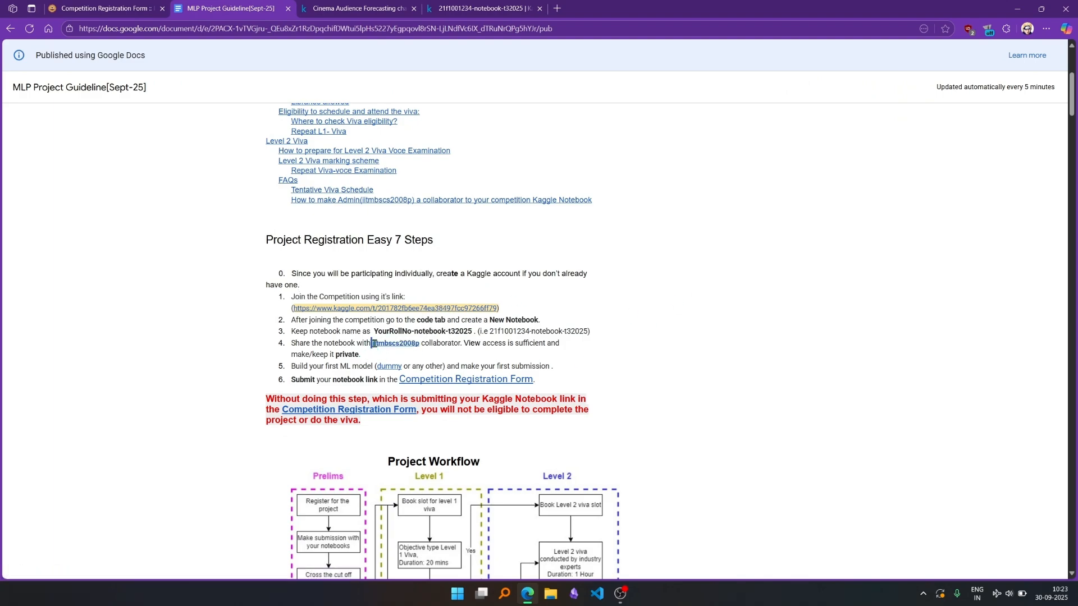
click(485, 8)
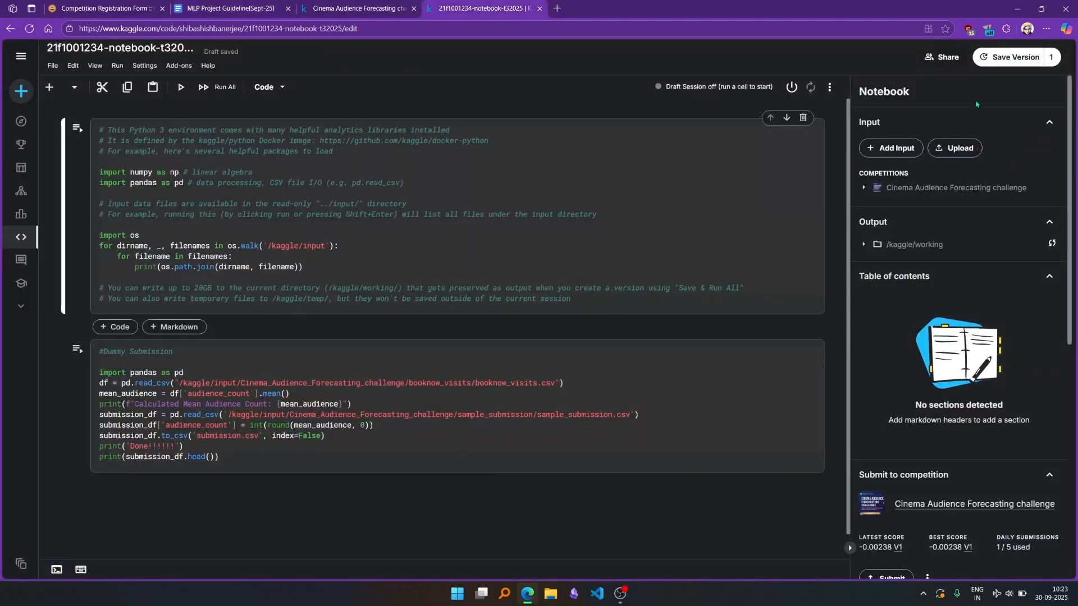
- Share the notebook privately with the course collaborator as Can view and save the settings
click(947, 58)
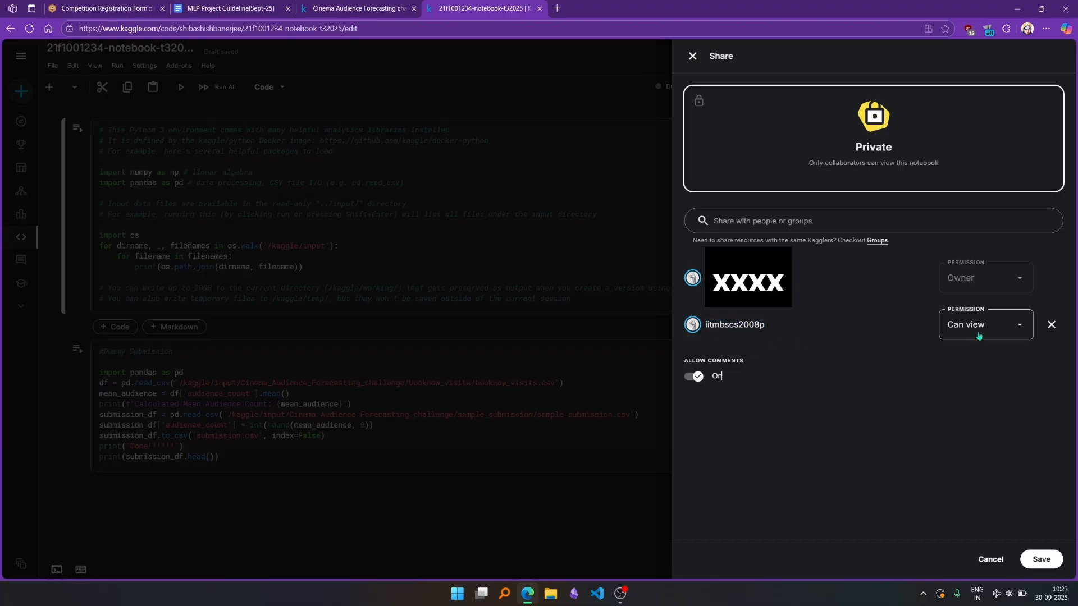
click(811, 222)
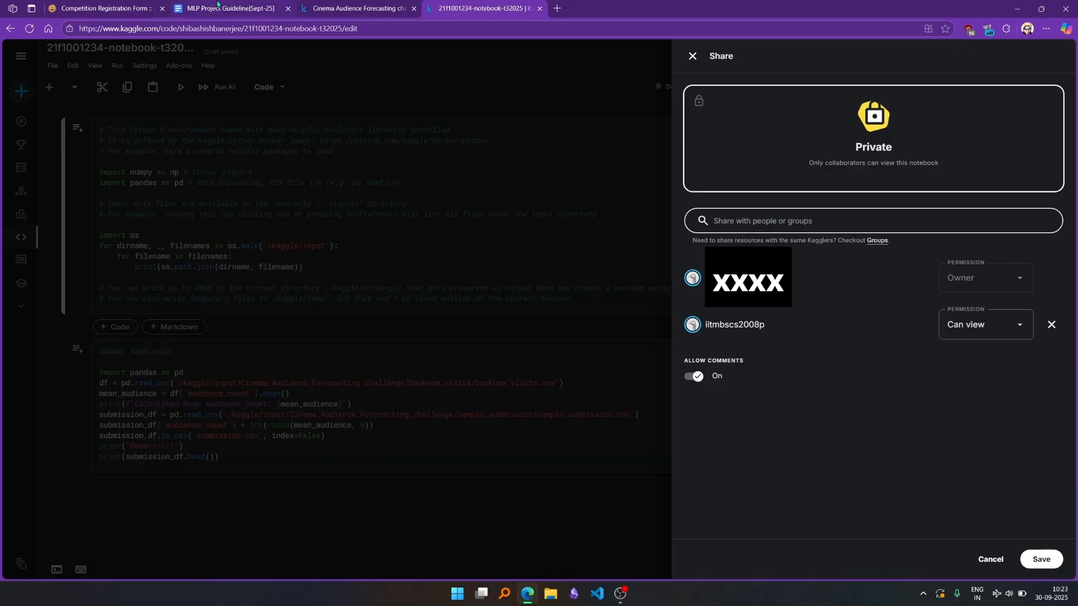
click(227, 8)
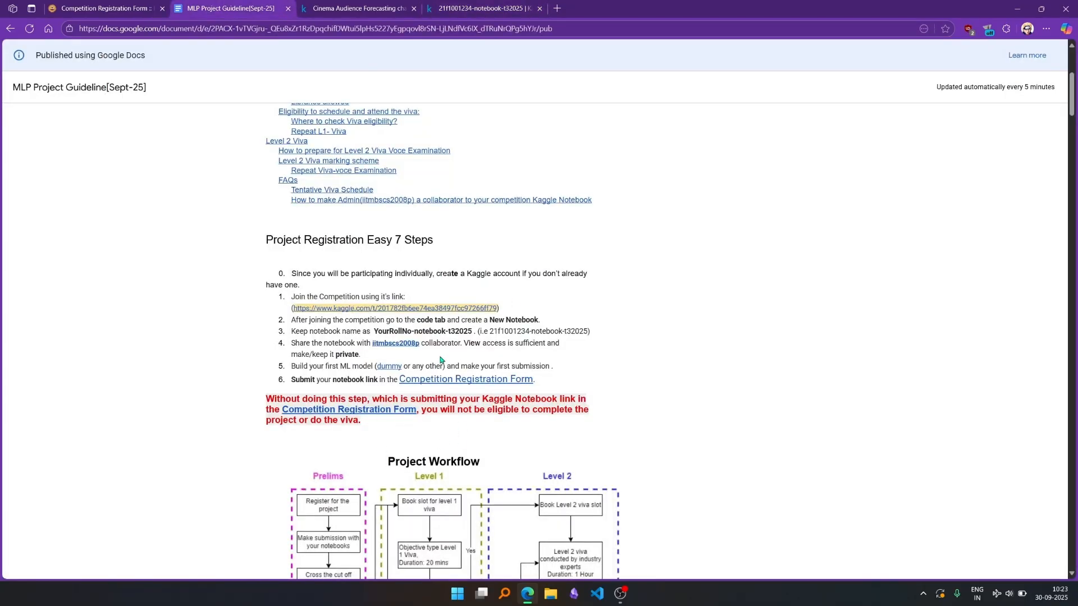
mouse_move(394, 344)
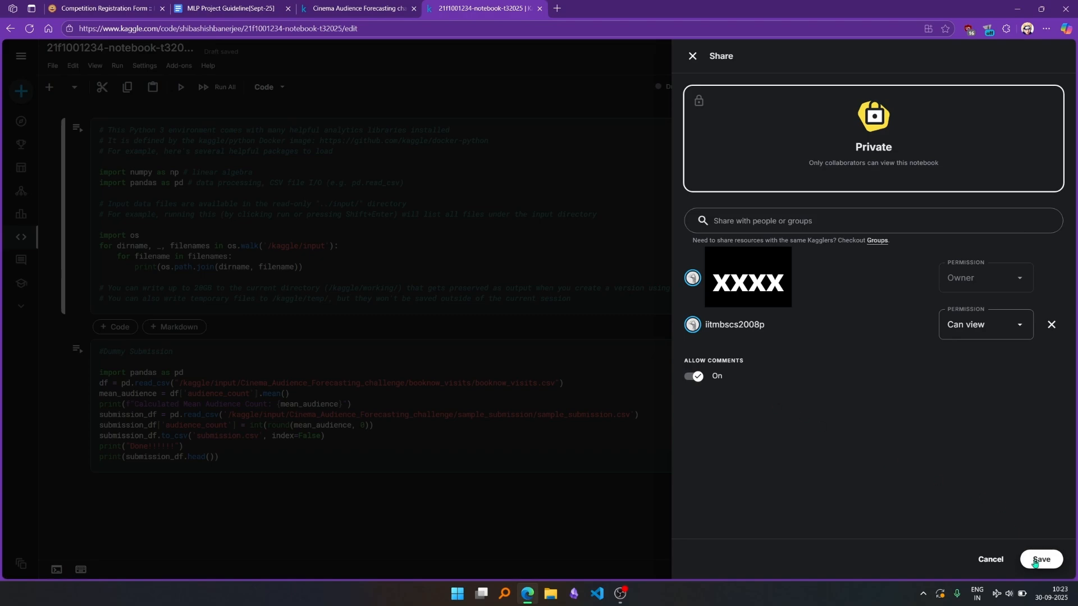
click(1040, 562)
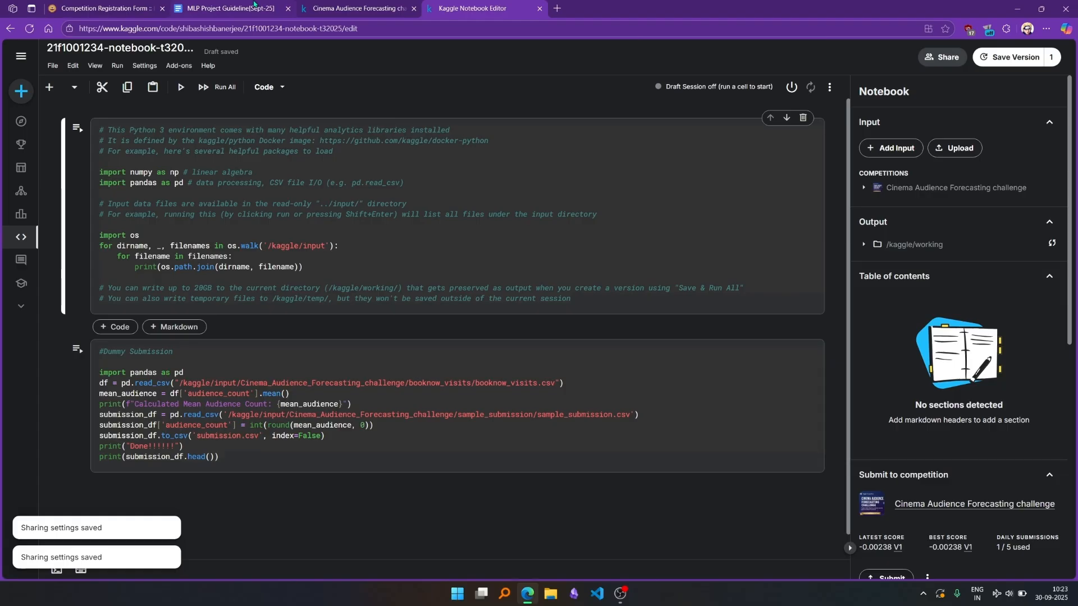
click(227, 8)
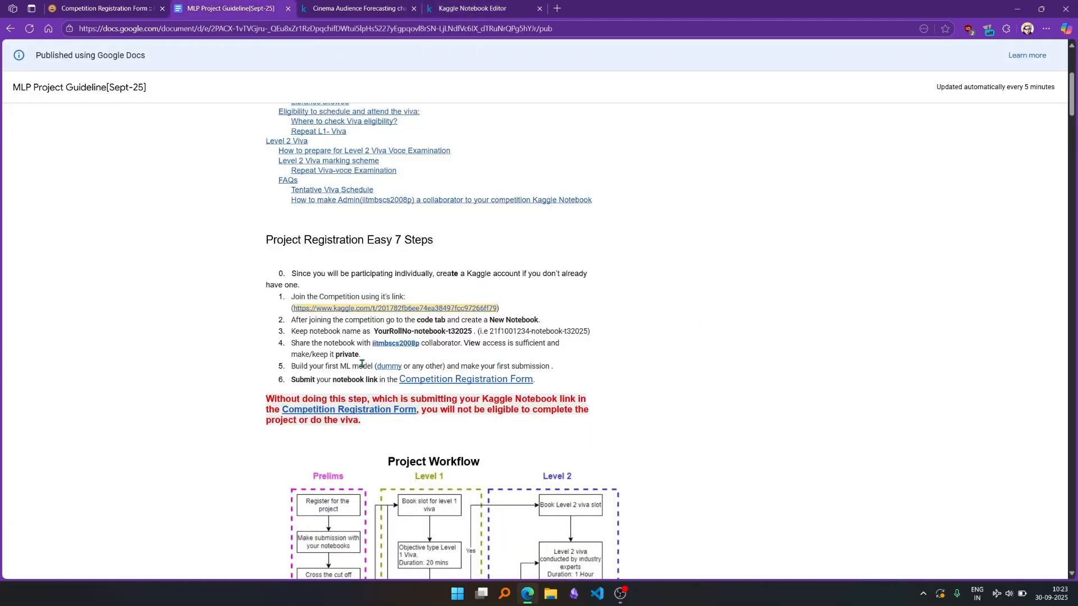
click(482, 8)
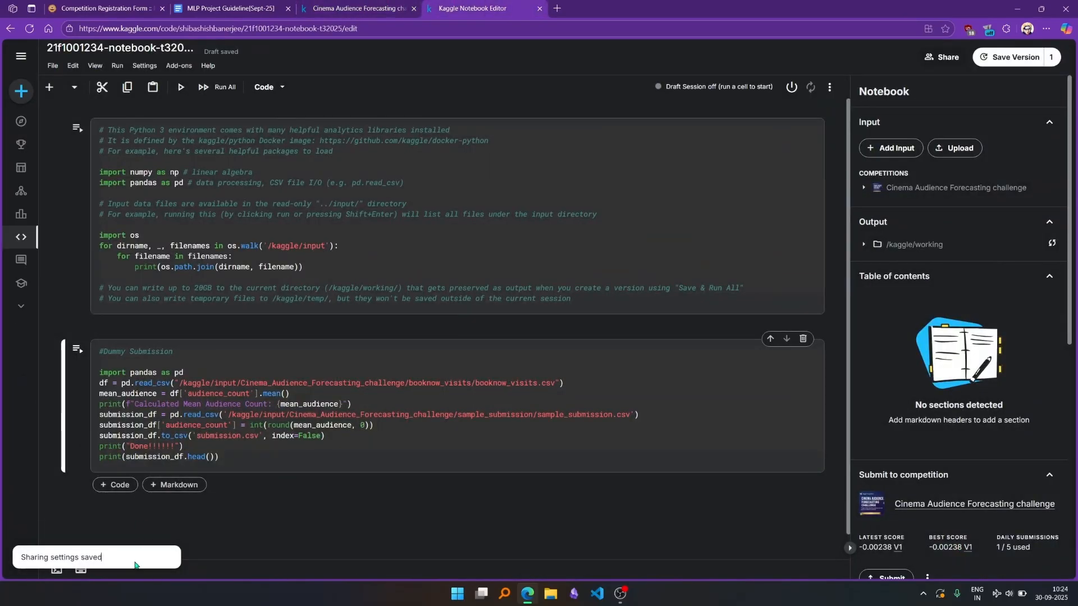
click(229, 8)
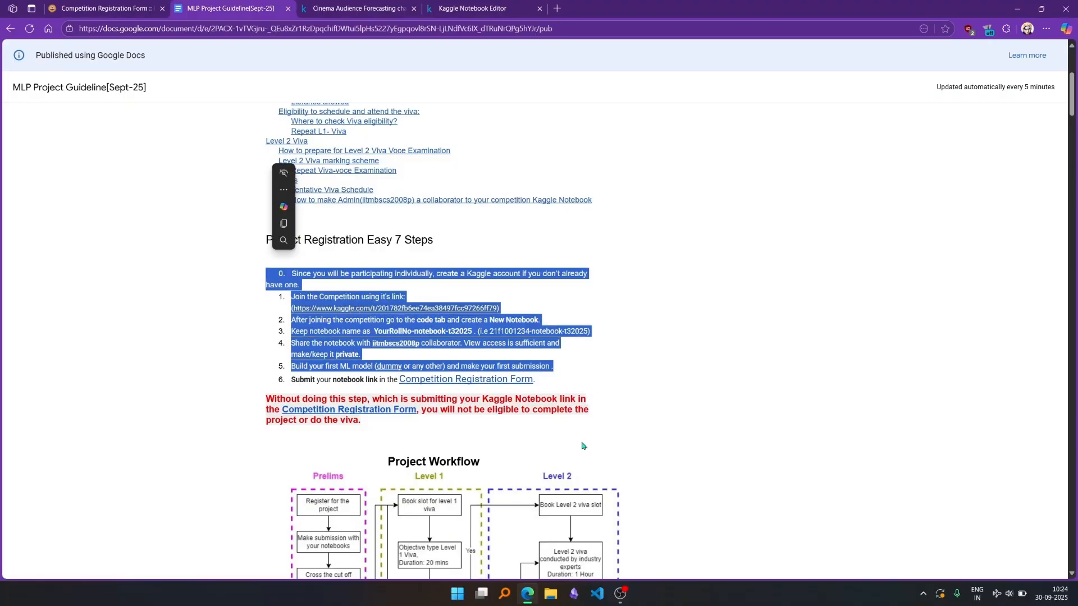
click(726, 330)
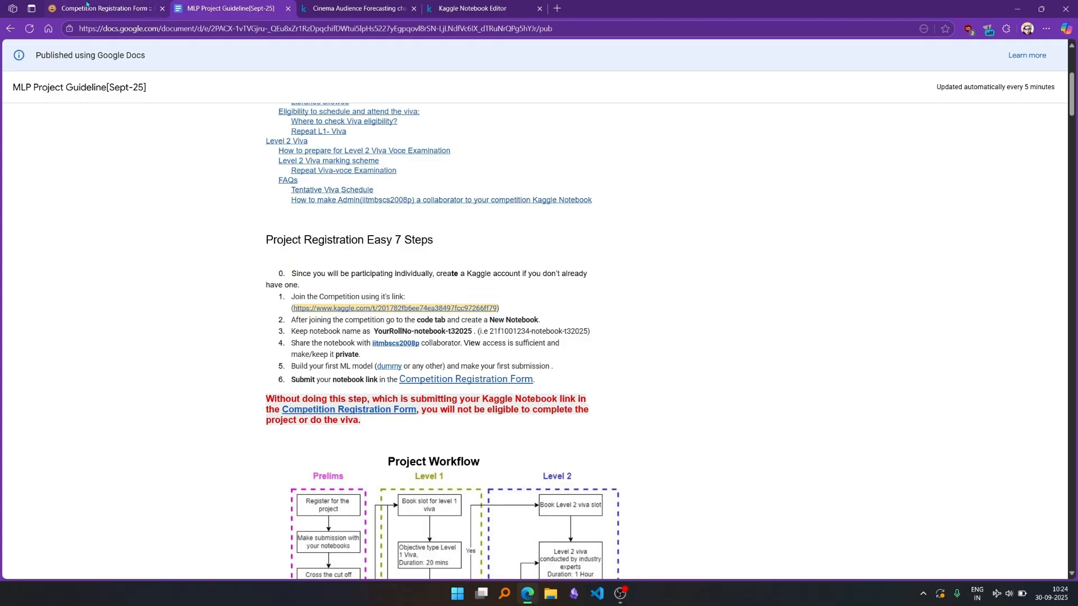
- Confirm the Competition Registration Form shows 'You've already responded', then return to the notebook
click(104, 8)
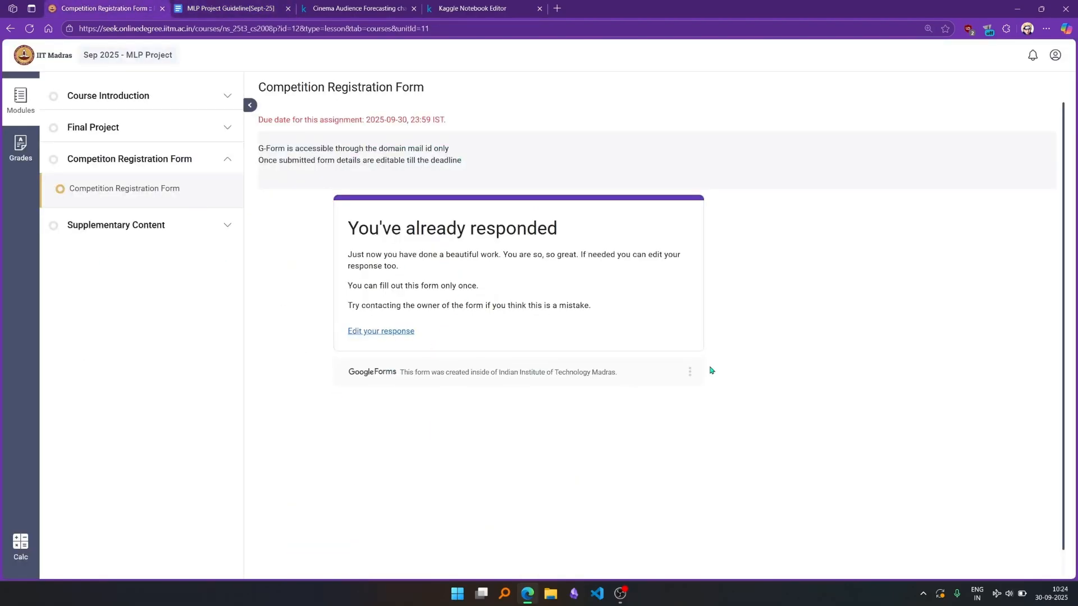
mouse_move(554, 216)
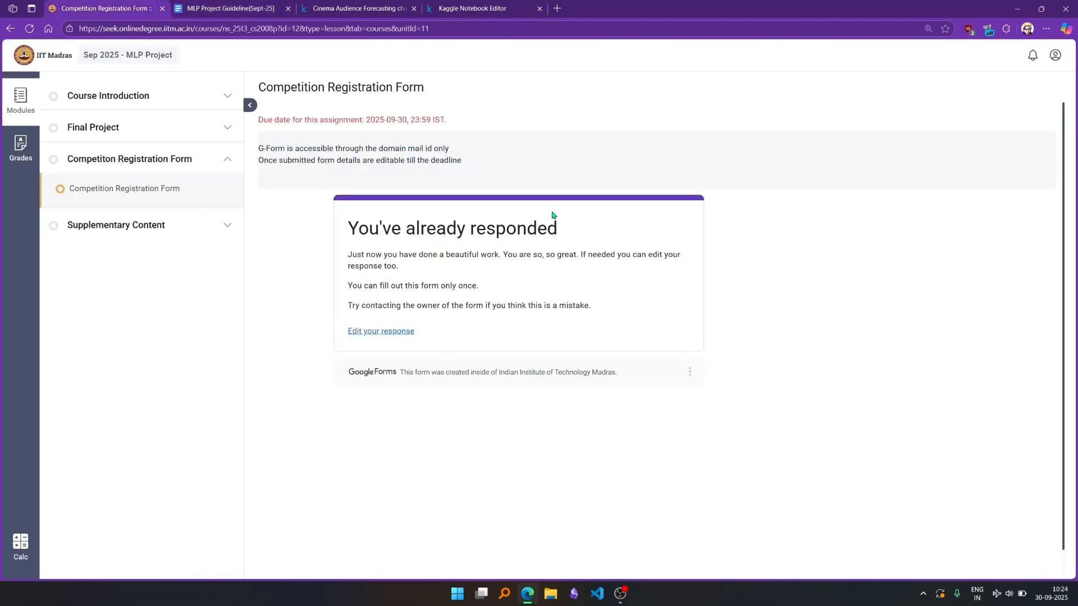
mouse_move(647, 309)
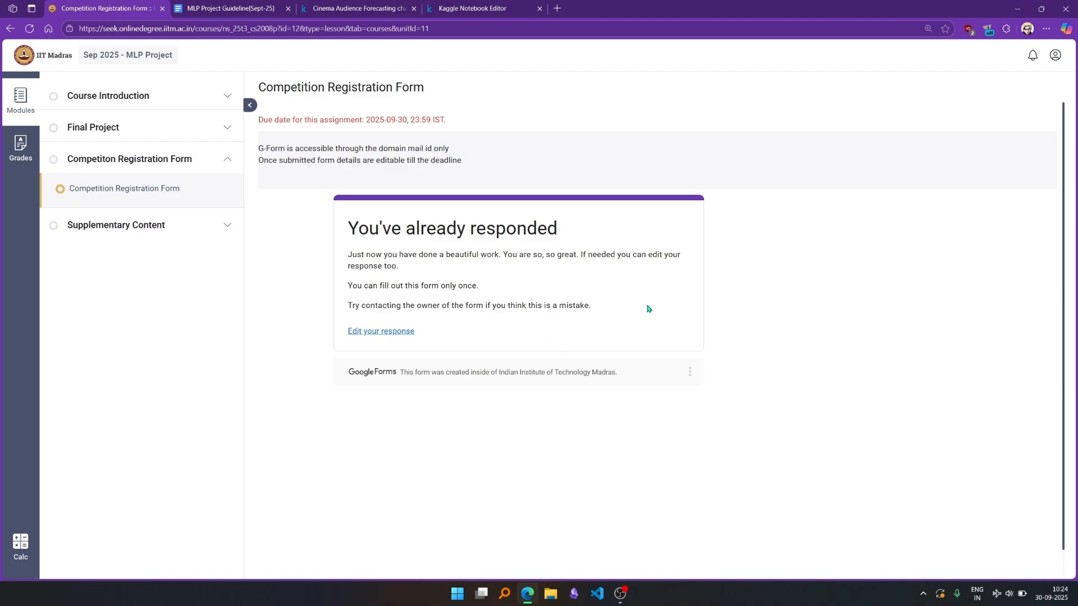
mouse_move(396, 65)
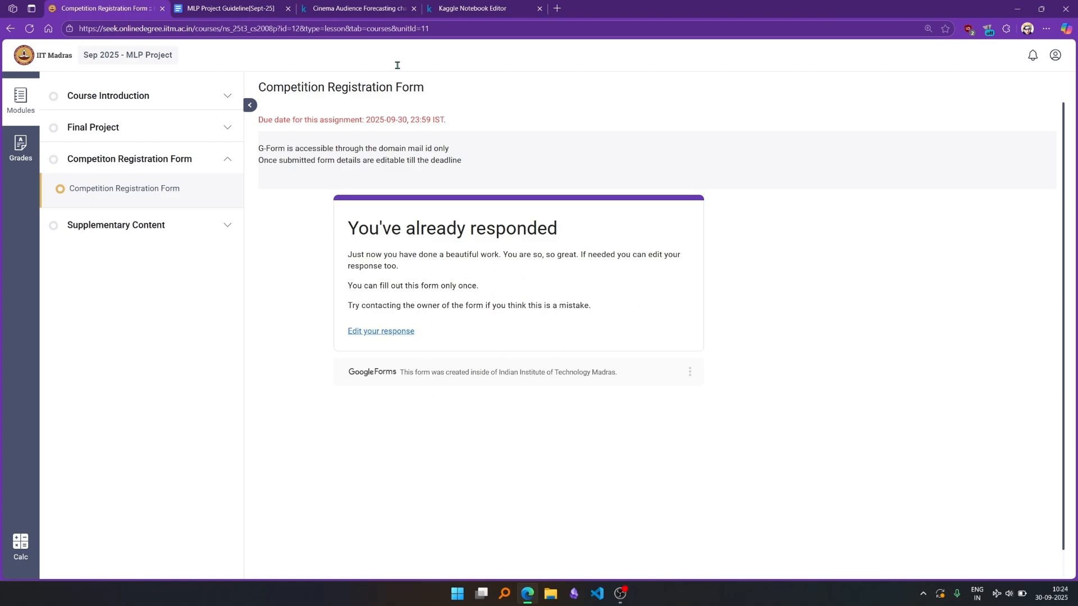
click(474, 8)
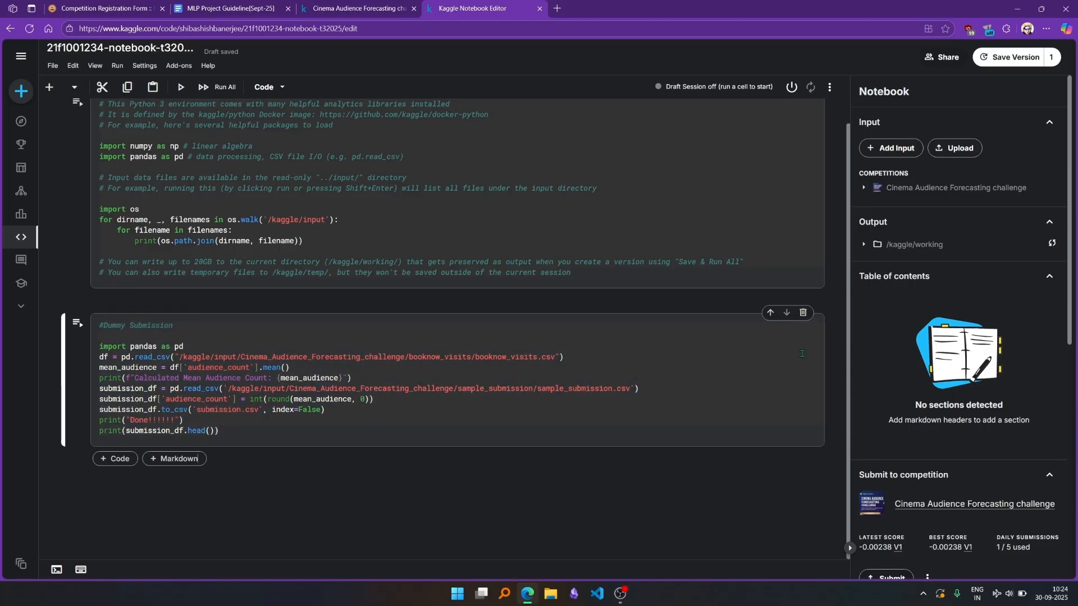
- Reveal the Submit to competition panel showing score -0.00238 and 1/5 daily submissions used
scroll(down, 3)
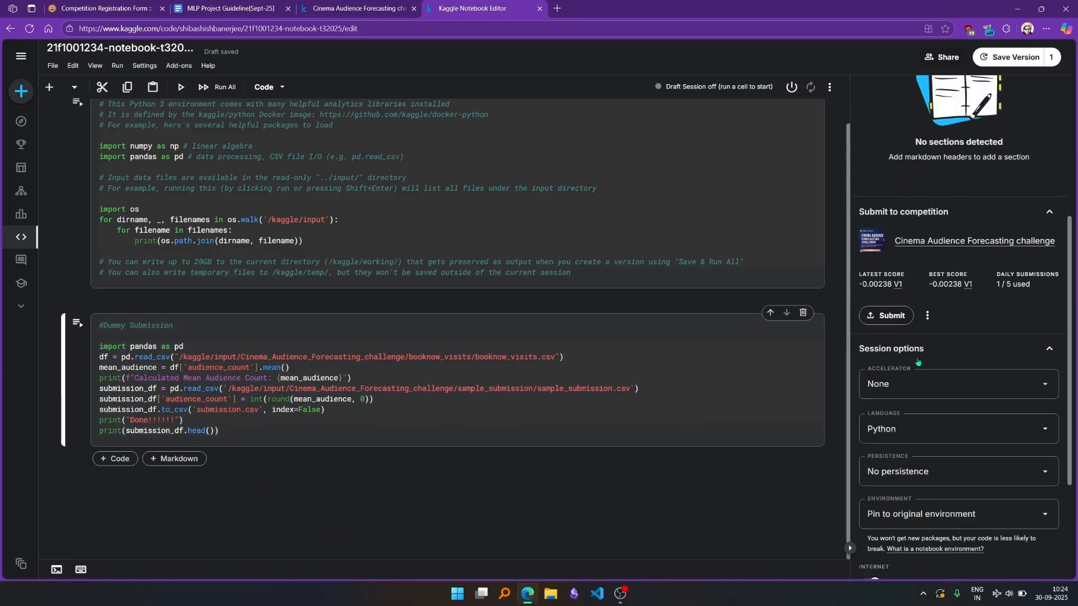
mouse_move(972, 266)
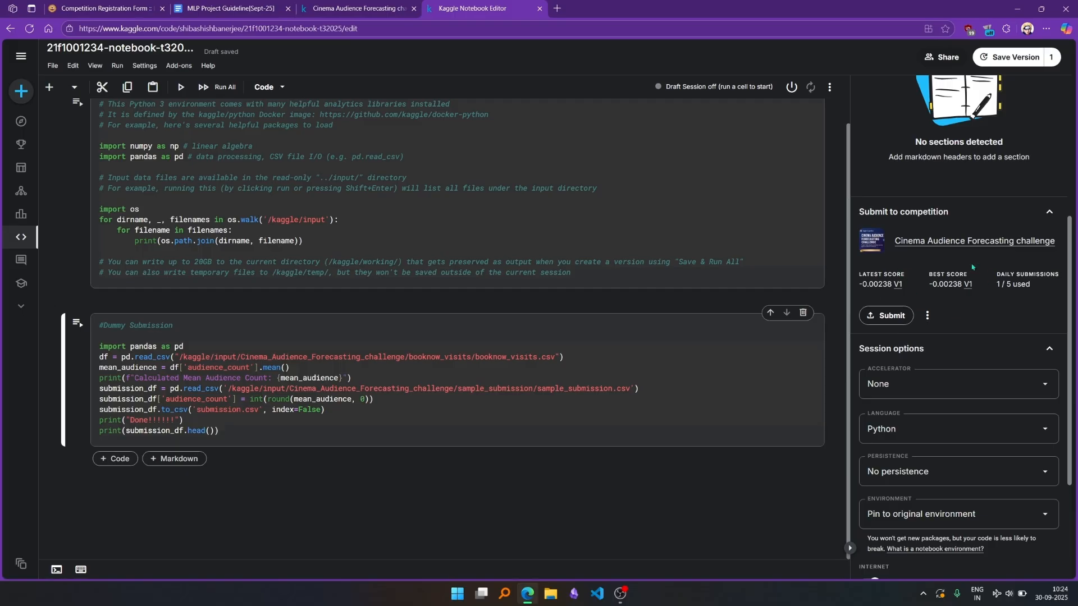
mouse_move(982, 288)
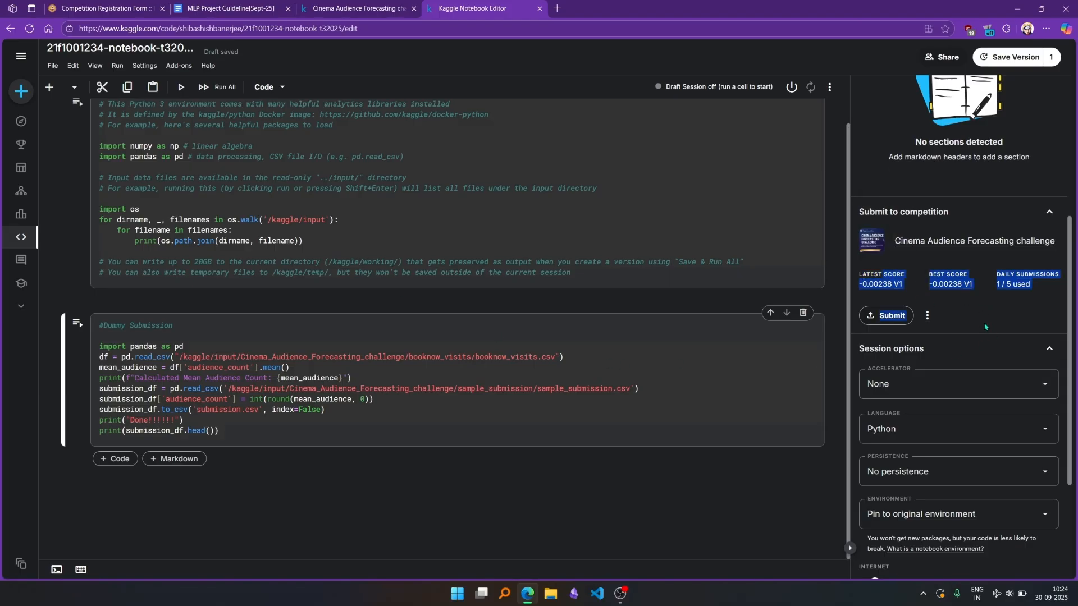
mouse_move(831, 278)
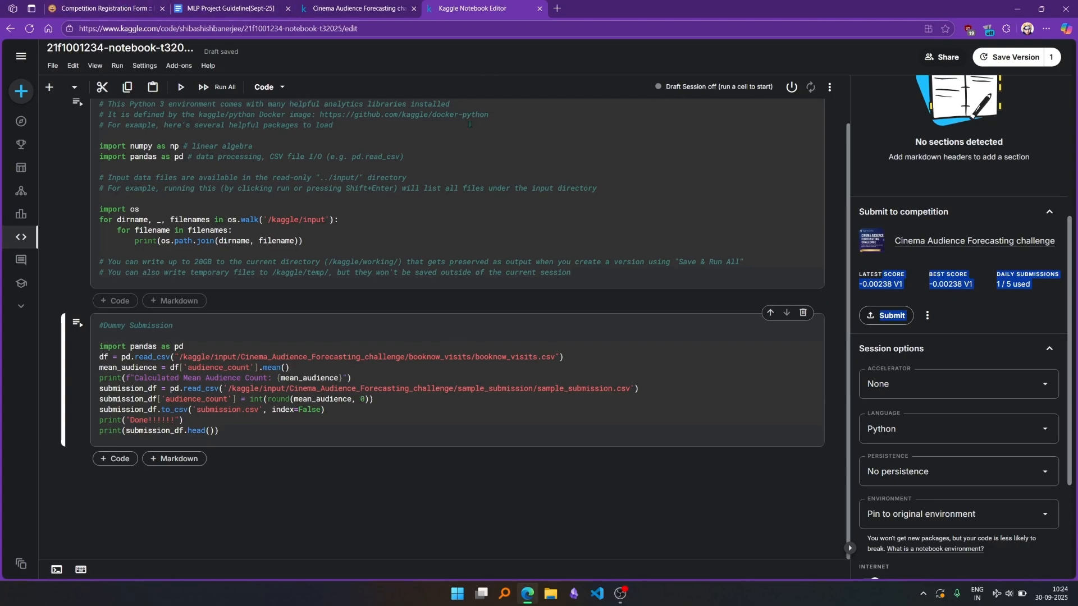
mouse_move(479, 55)
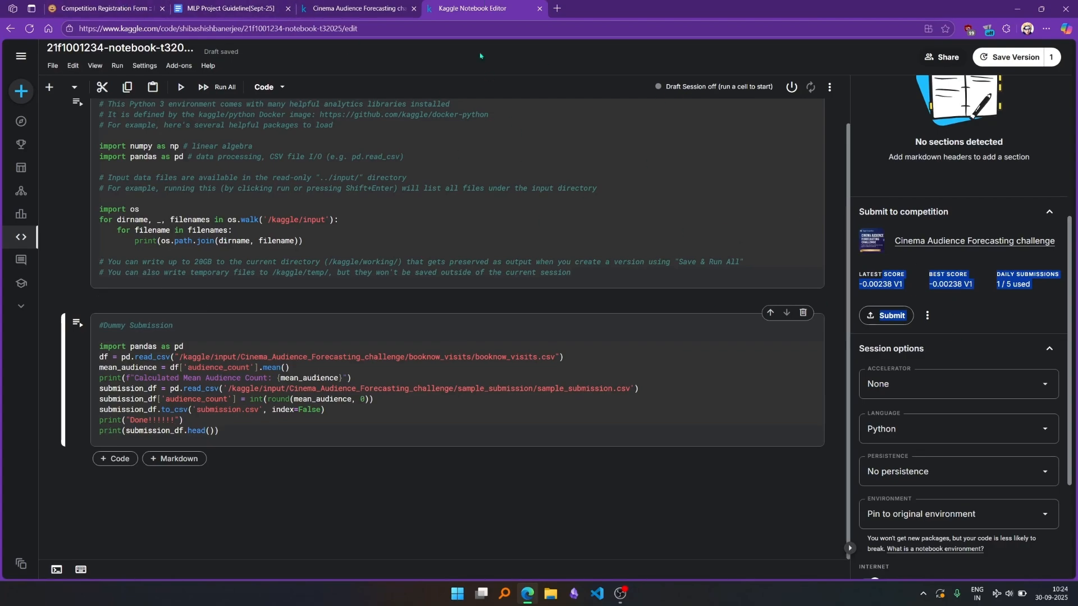
click(618, 599)
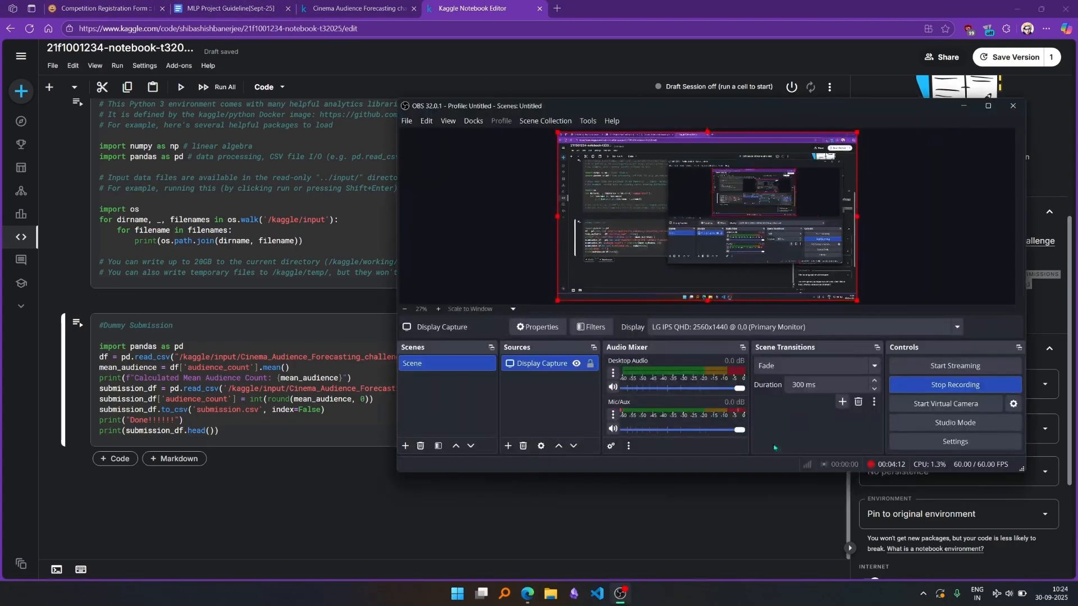